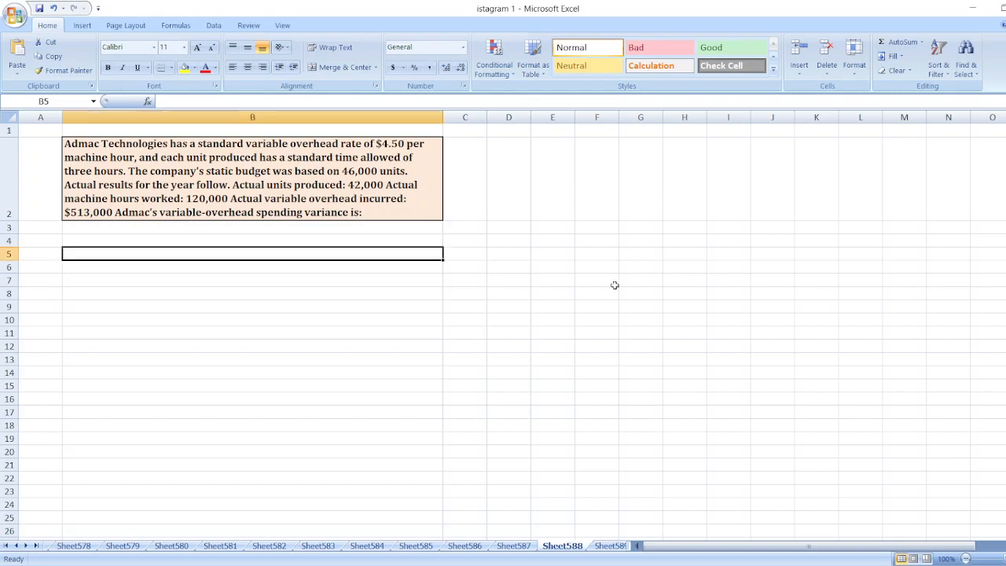
pyautogui.moveTo(617, 289)
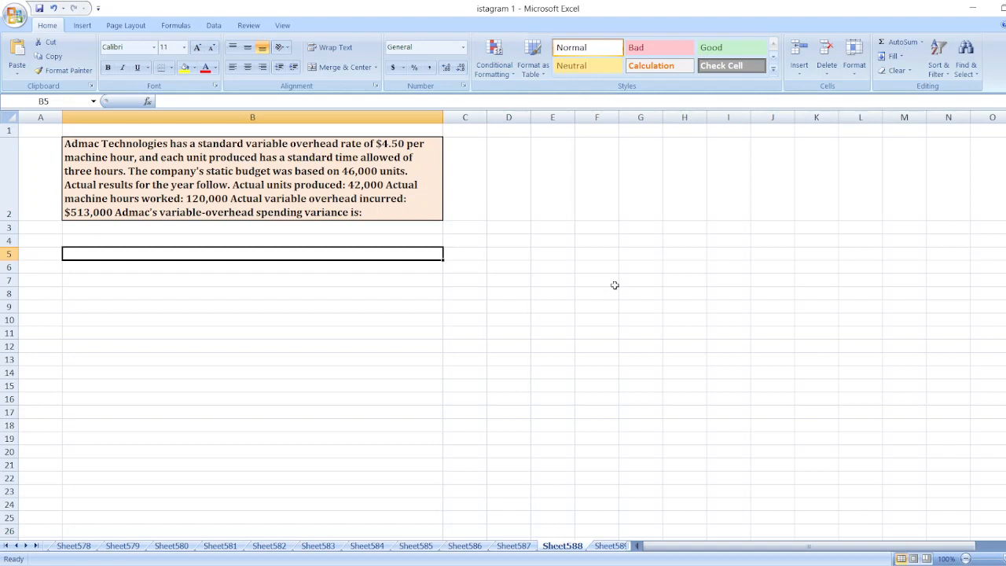
pyautogui.moveTo(581, 285)
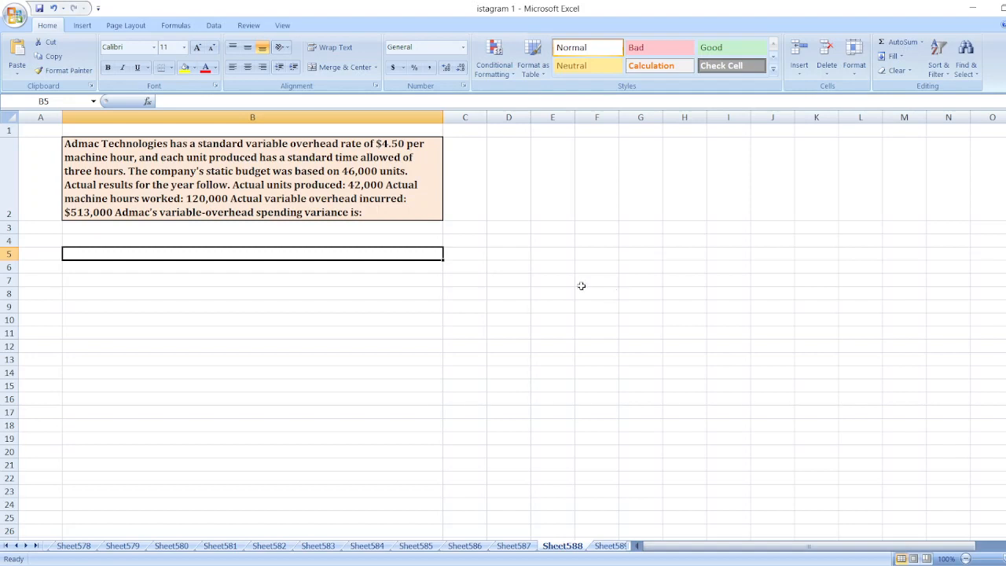
pyautogui.moveTo(281, 326)
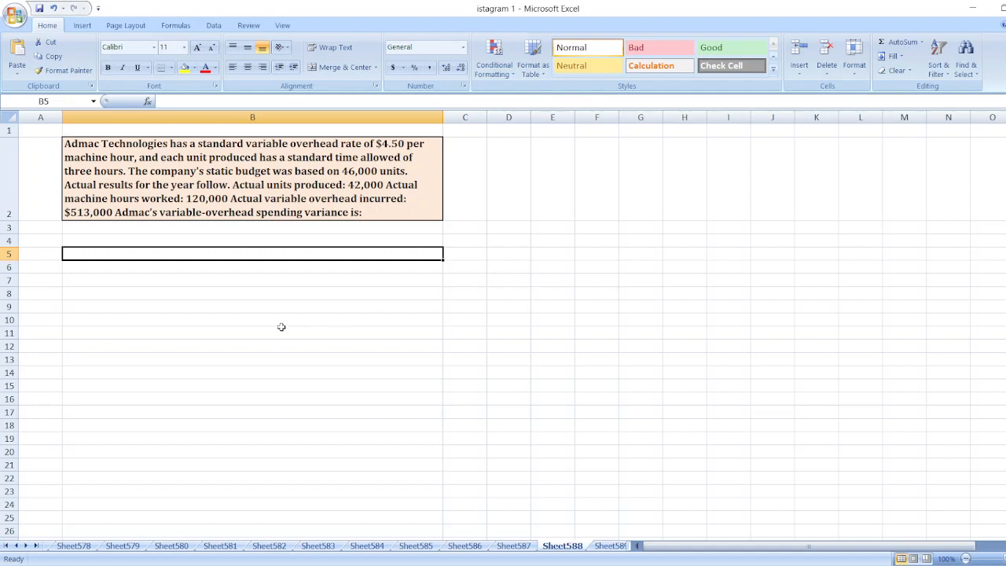
# Step: In B6, type 'Variable Overhead Spending Variance = Budgeted Variable Overhead - Actual Variable Overhead Incurred'
pyautogui.click(253, 266)
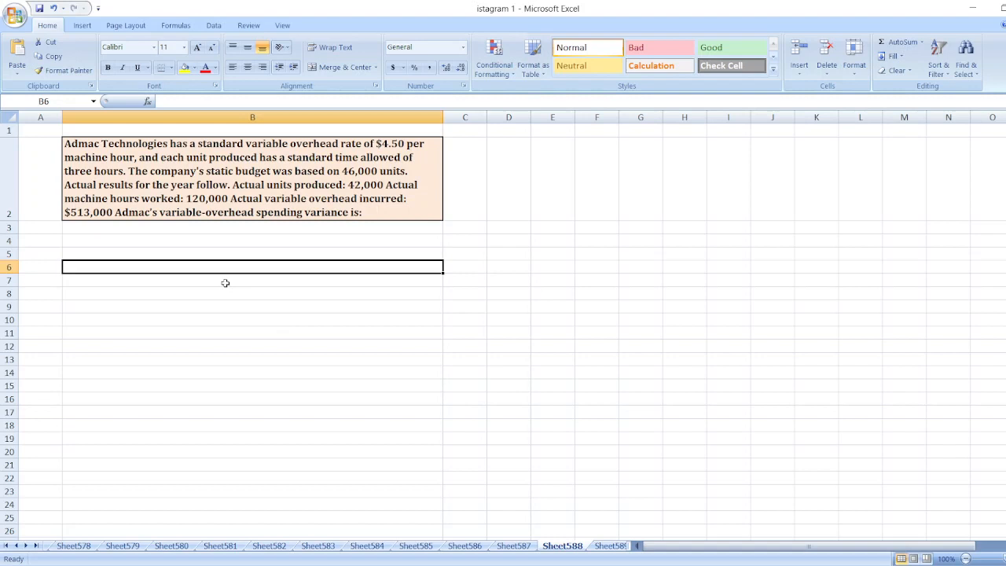
pyautogui.write('Variable Ove')
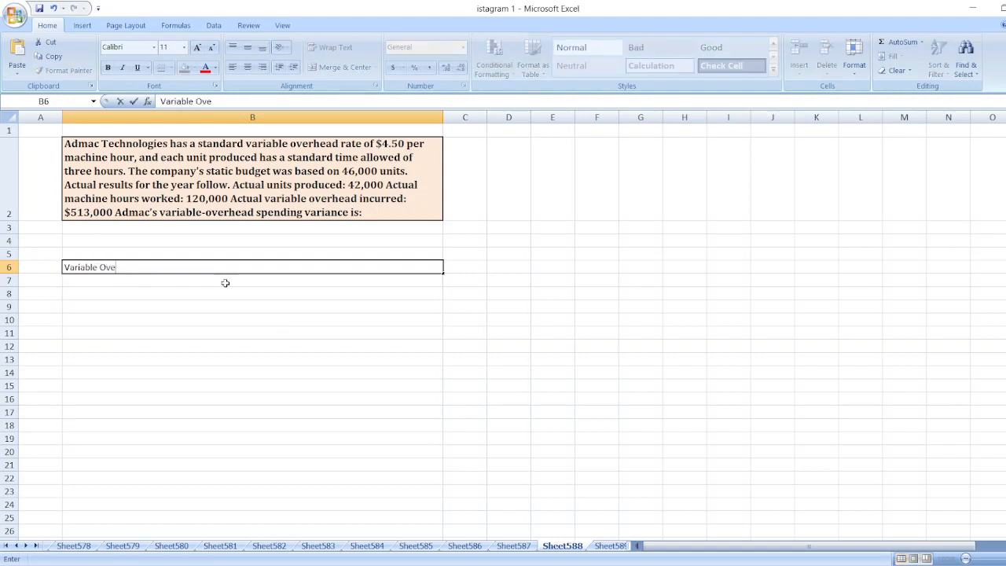
pyautogui.write('rhead Spen')
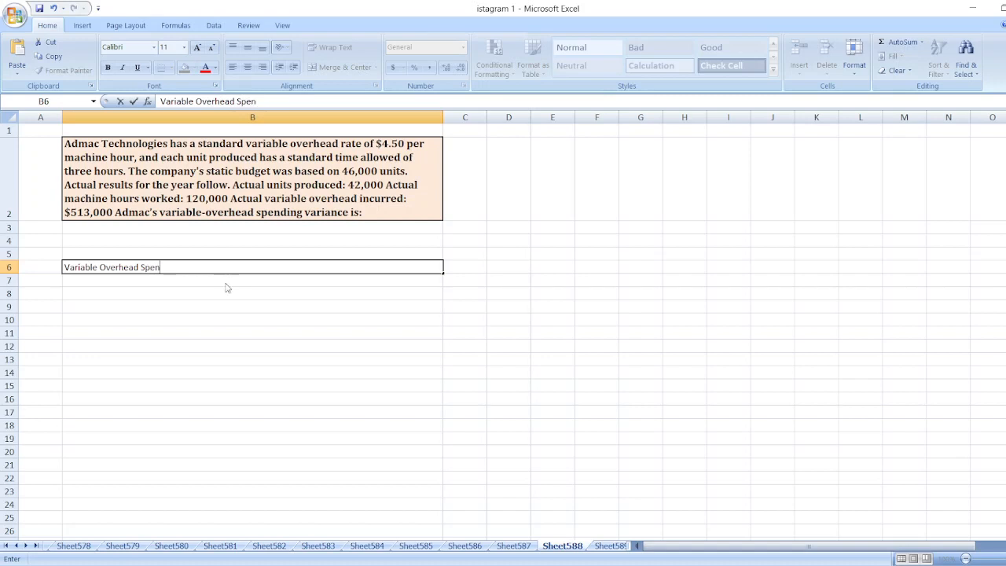
pyautogui.write('ding Varianc')
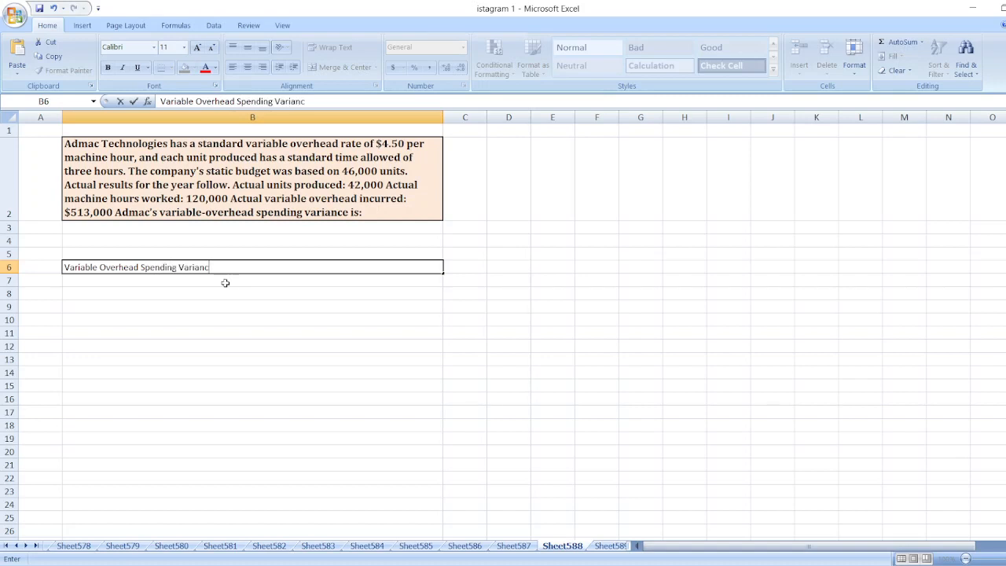
pyautogui.write('=')
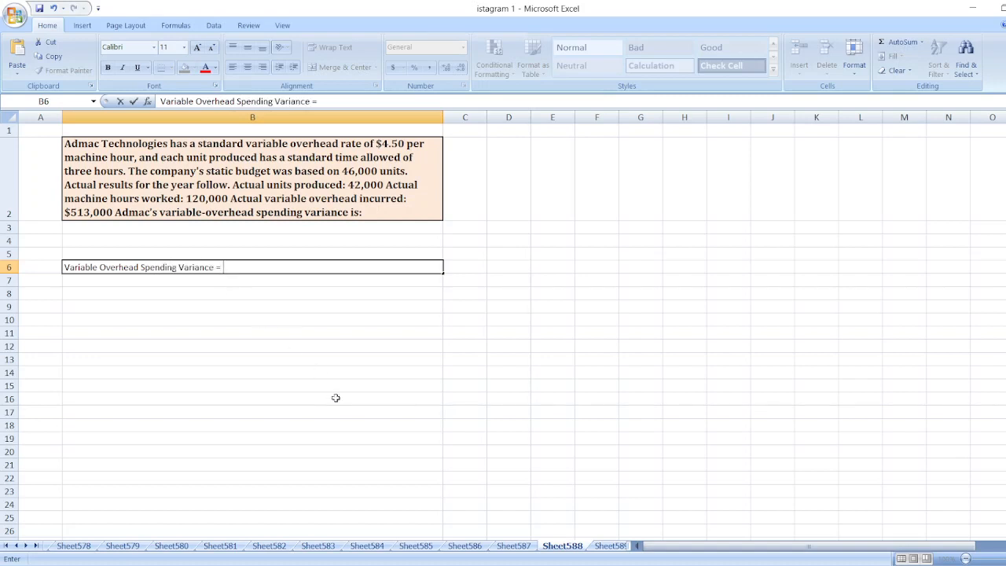
pyautogui.moveTo(454, 425)
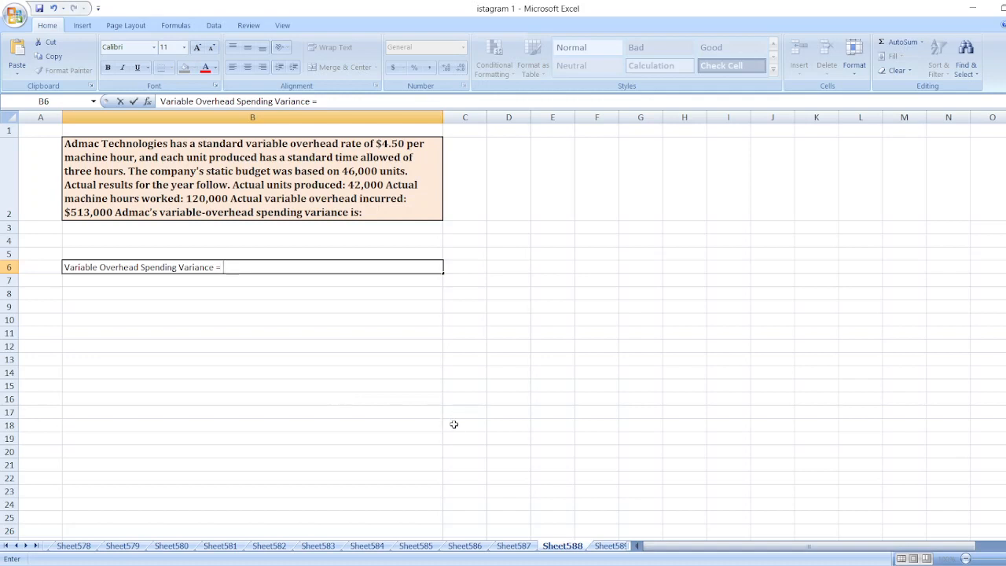
pyautogui.moveTo(276, 354)
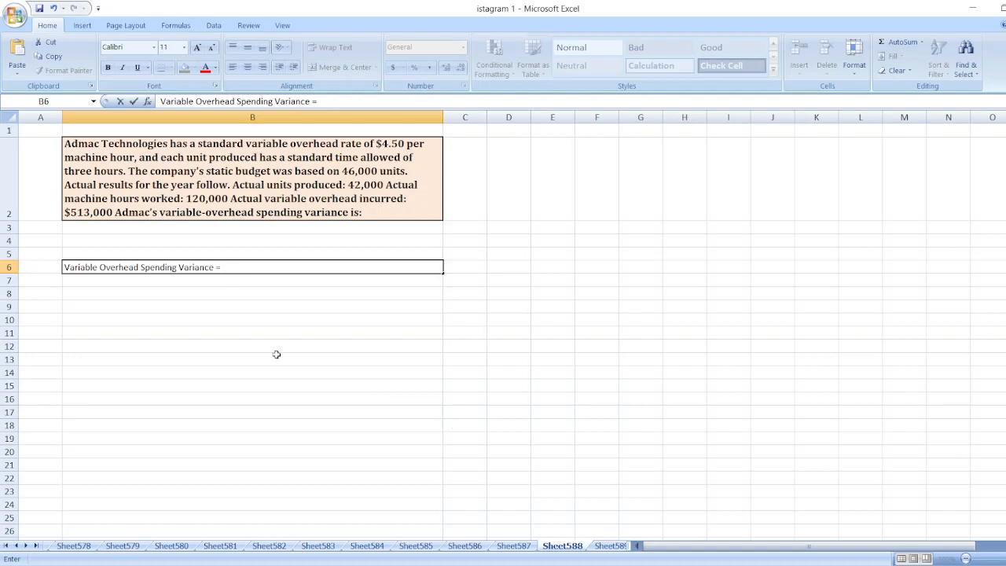
pyautogui.write('Budgeted')
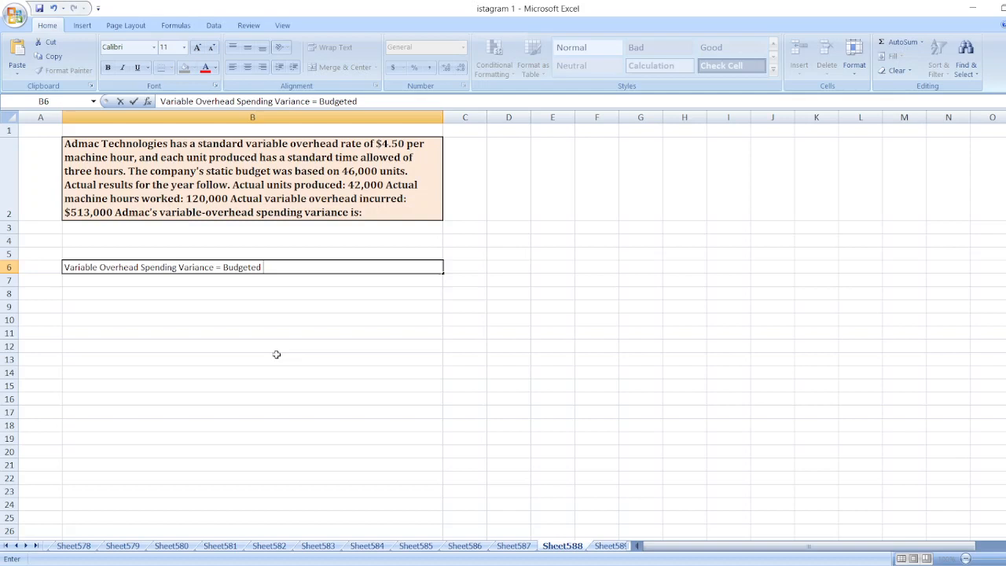
pyautogui.write('Variable')
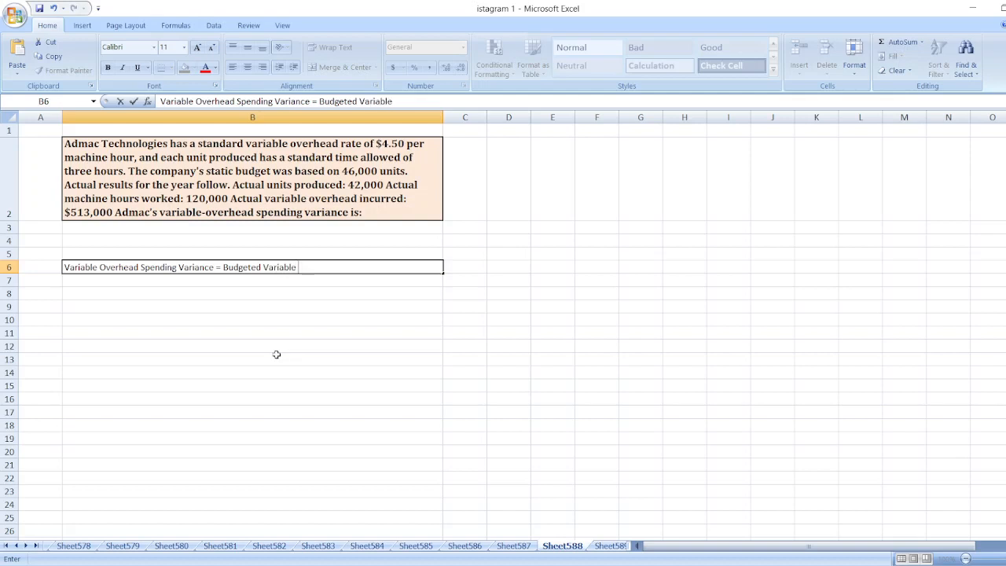
pyautogui.write('Overhe')
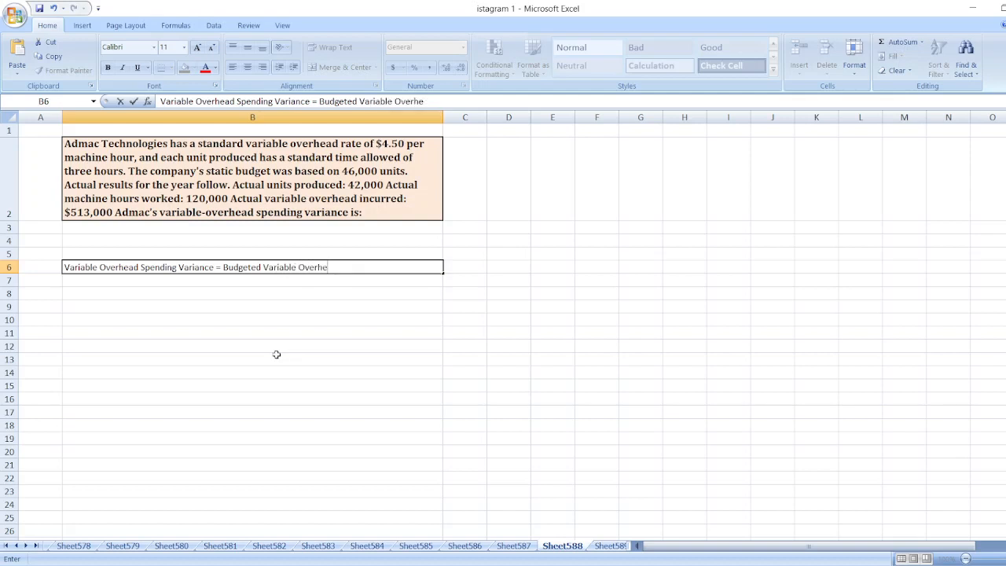
pyautogui.write('ad -')
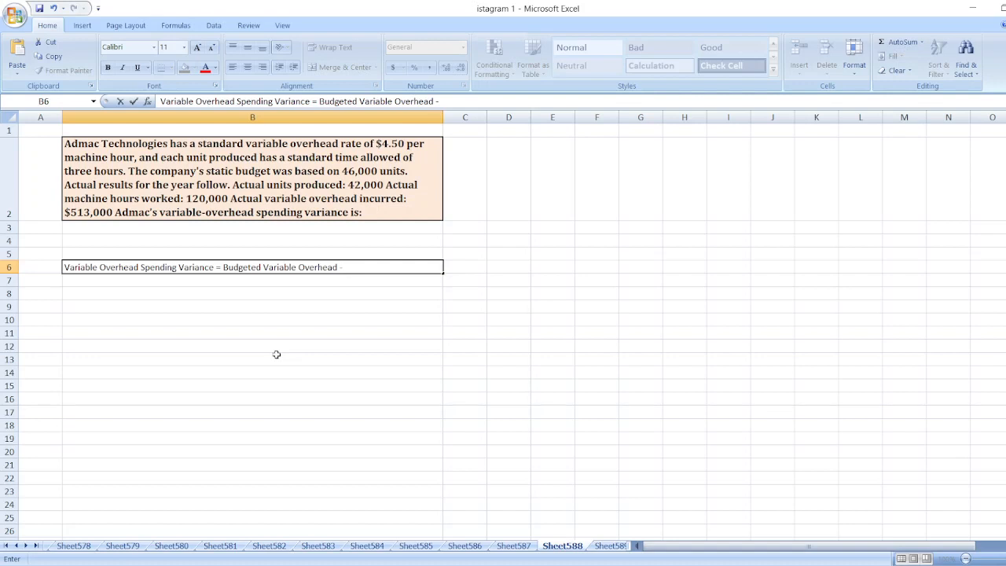
pyautogui.write('Act')
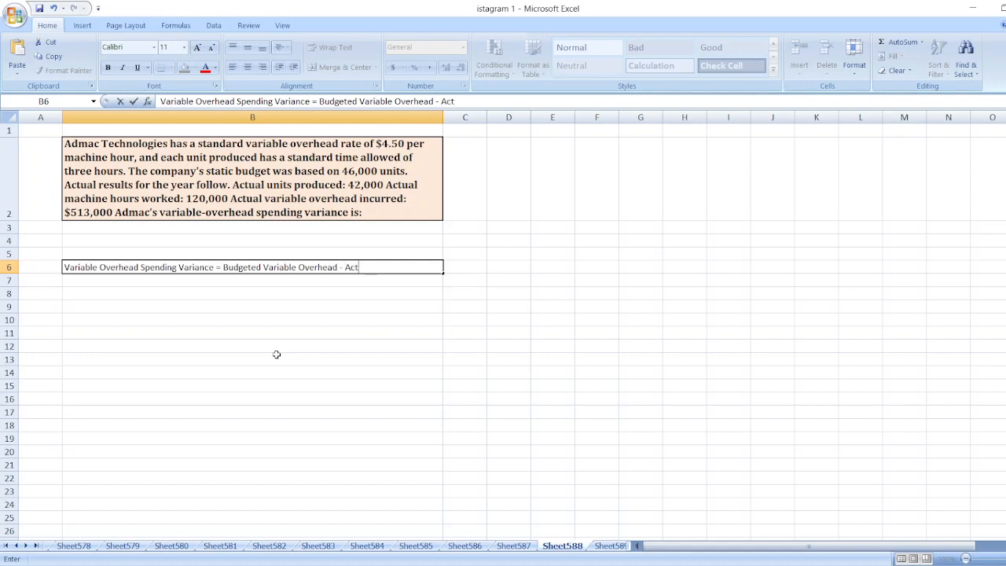
pyautogui.write('ual Variab')
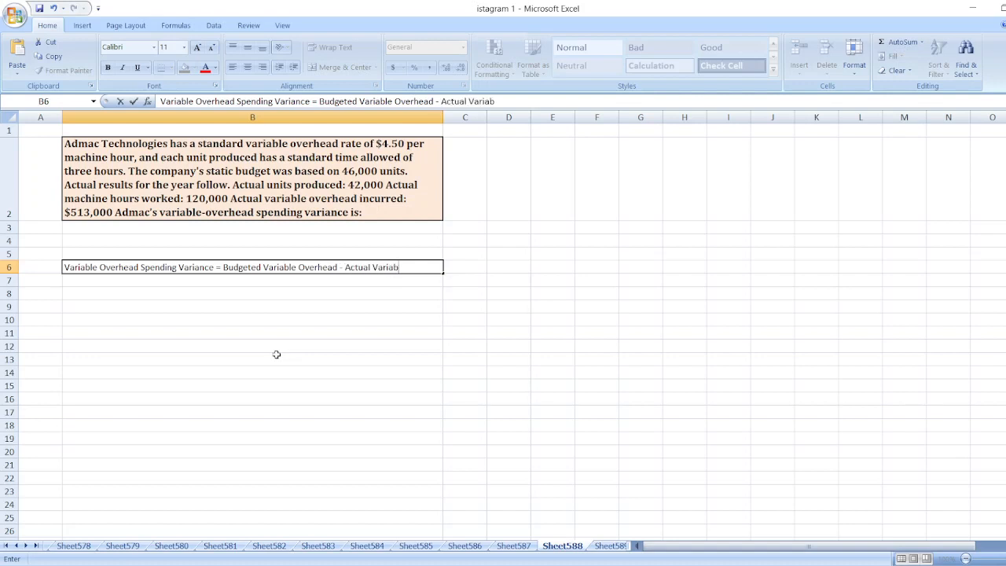
pyautogui.write('le')
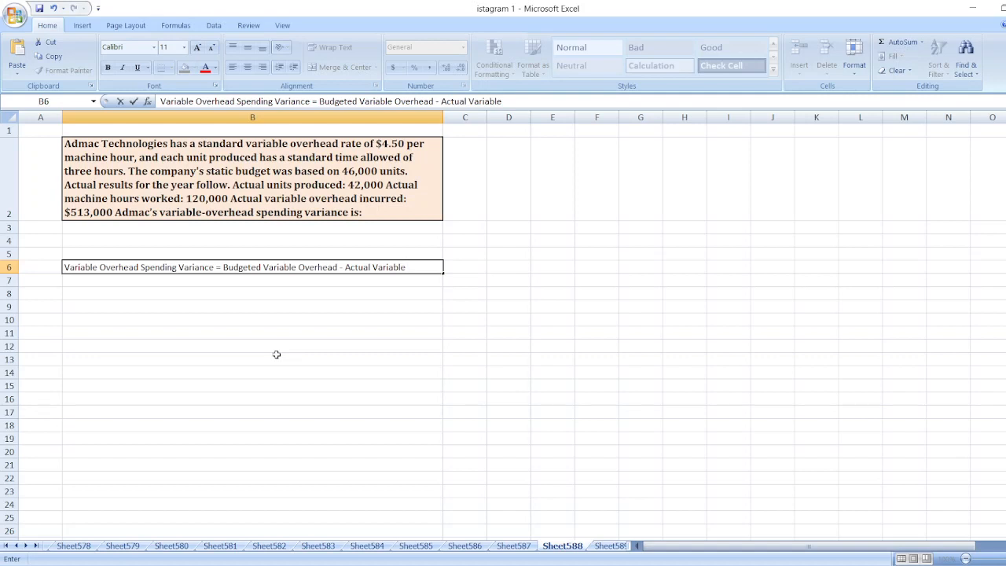
pyautogui.write('Overh')
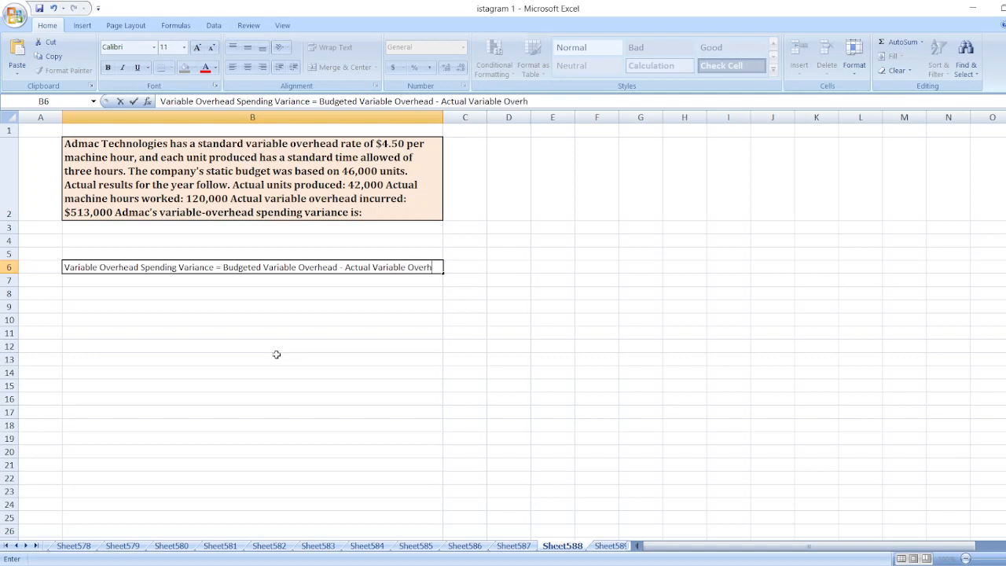
pyautogui.write('Incurred')
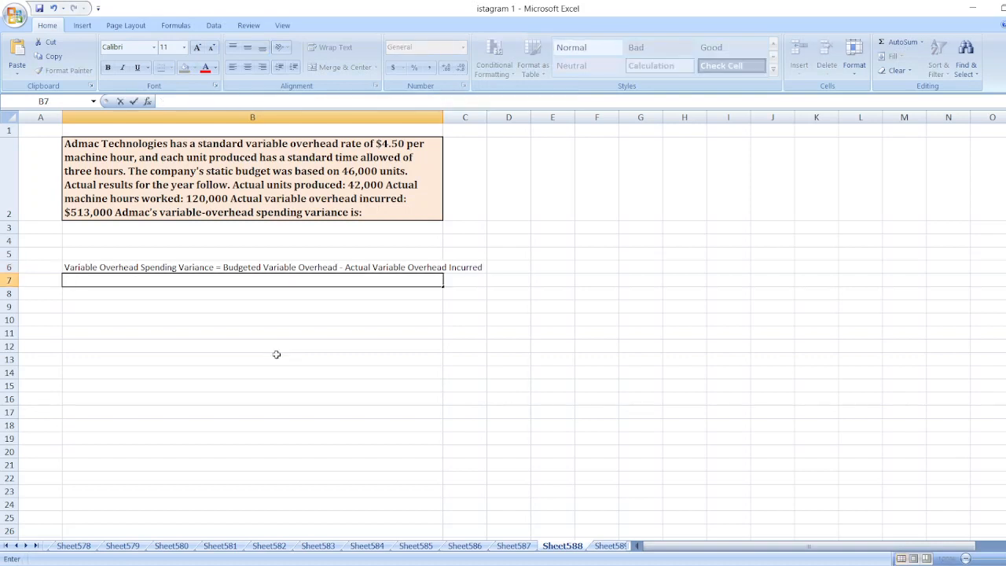
# Step: Enter the substitution line '= (120,000*$4.50) - $513,000' in B7
pyautogui.write('=(')
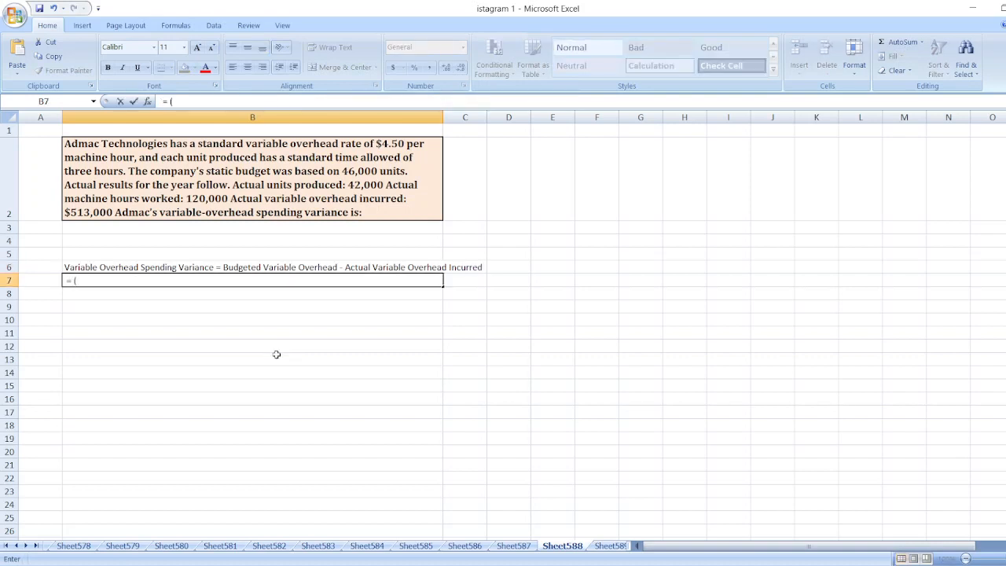
pyautogui.moveTo(222, 222)
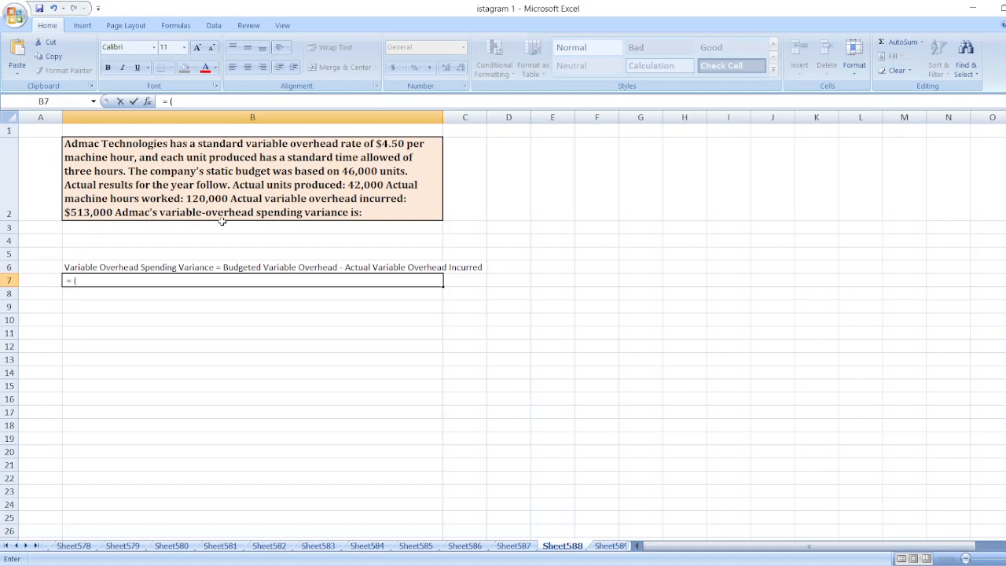
pyautogui.write('120,0000*')
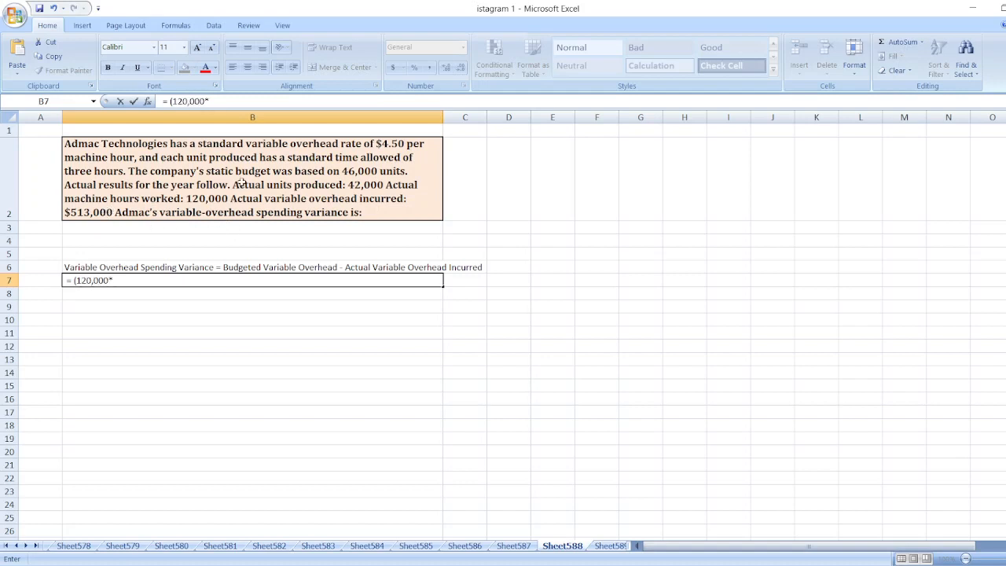
pyautogui.write('$')
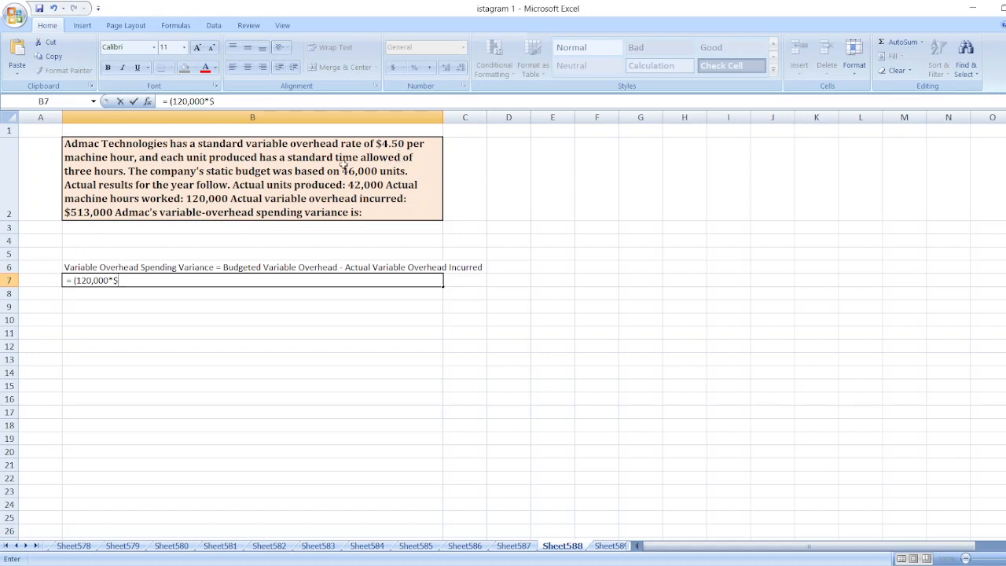
pyautogui.write('4.50) -')
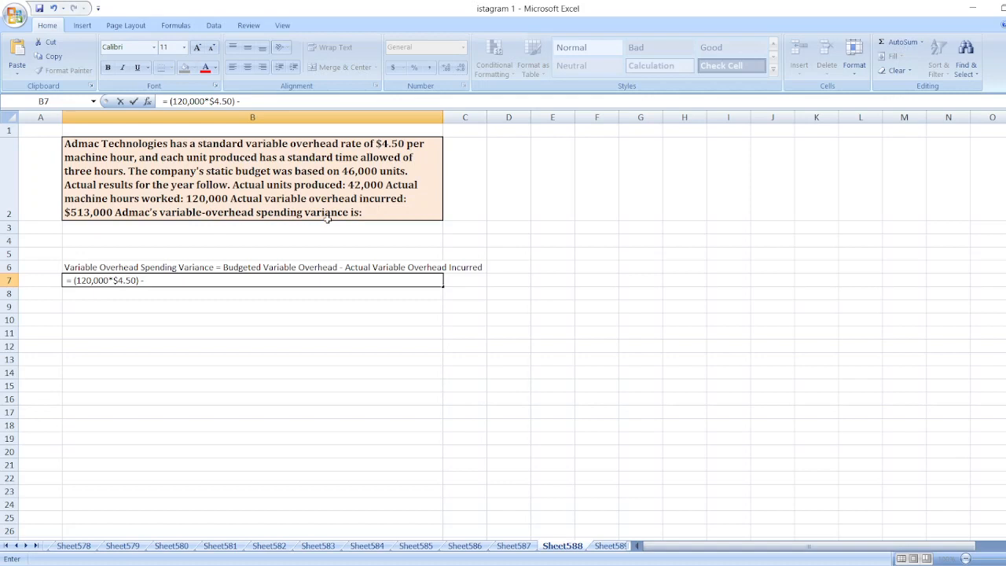
pyautogui.write('$')
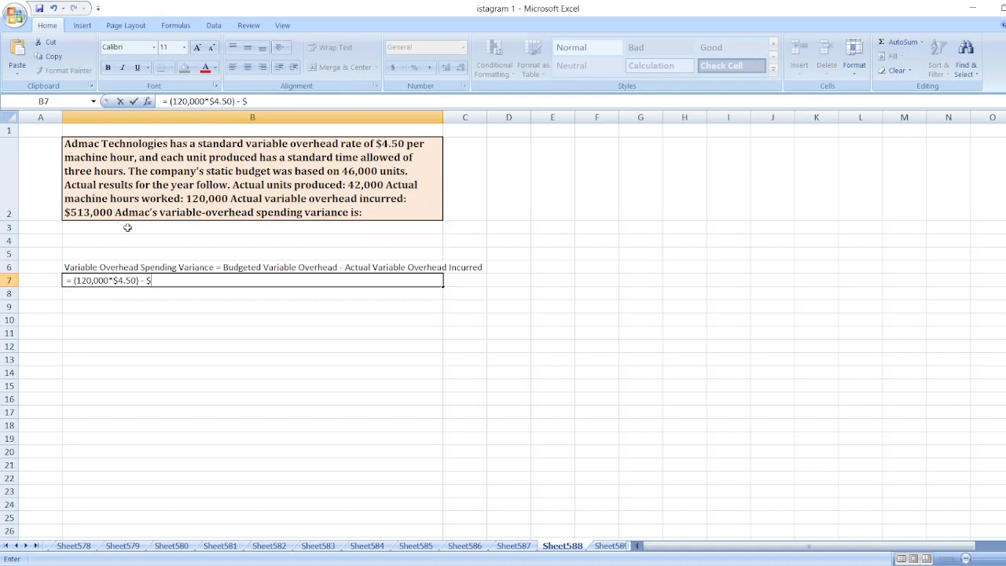
pyautogui.write('513,000')
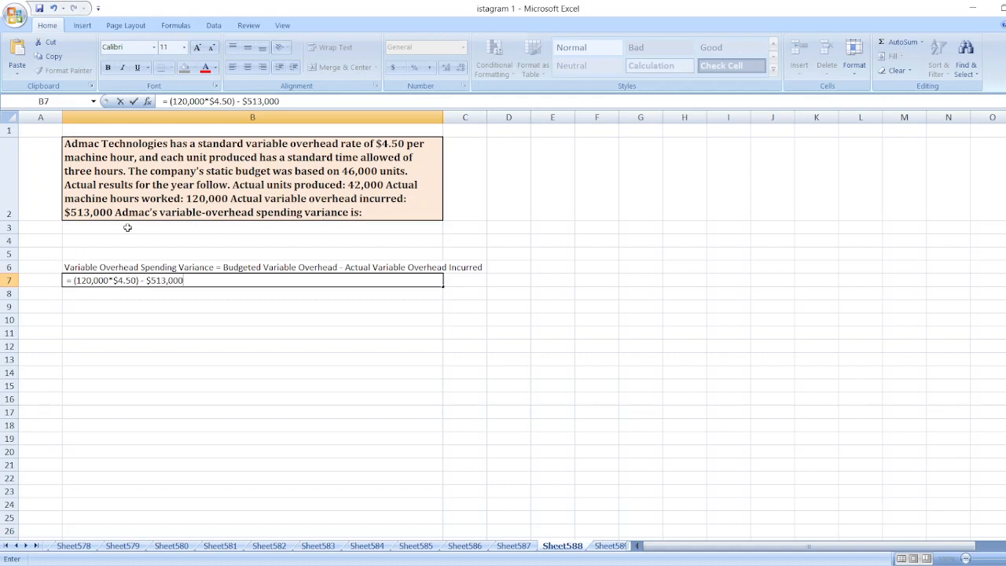
pyautogui.click(683, 359)
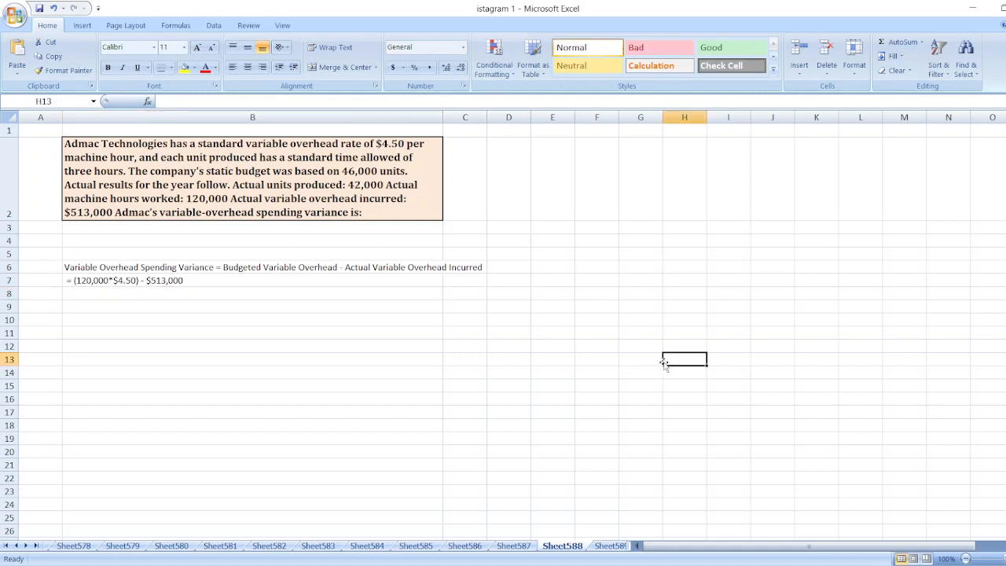
# Step: Add '= $540,000 - $513,000' and side calculations giving 540000 and 27000
pyautogui.write('=120000*')
pyautogui.click(252, 293)
pyautogui.write('= $540,')
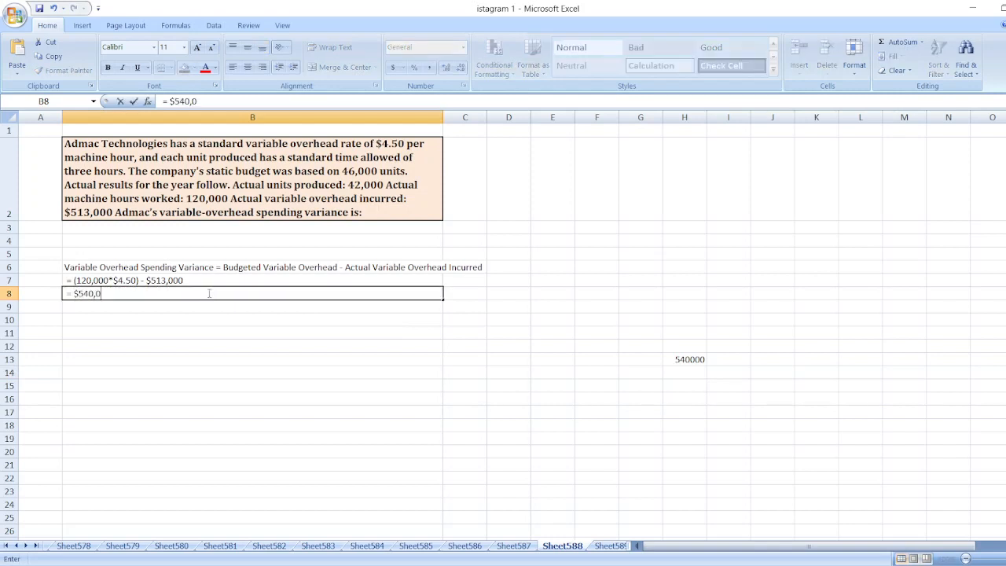
pyautogui.write('00 - $')
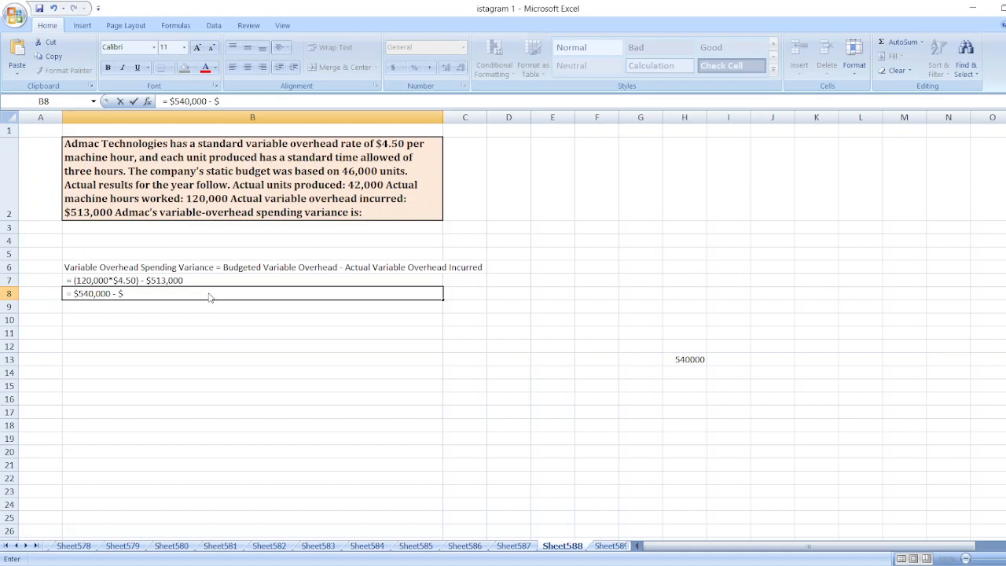
pyautogui.write('513,000')
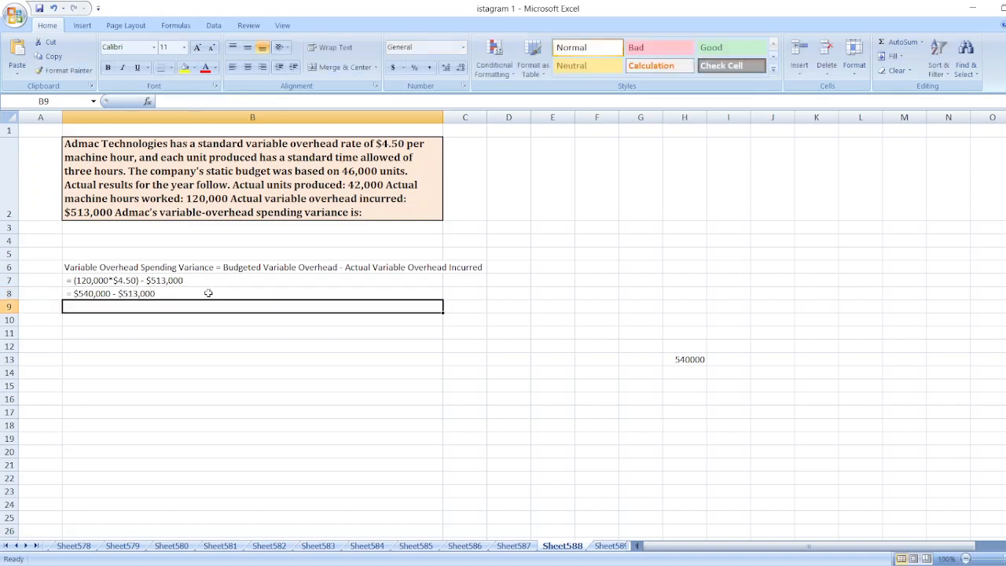
pyautogui.moveTo(679, 369)
pyautogui.write('=H13-5')
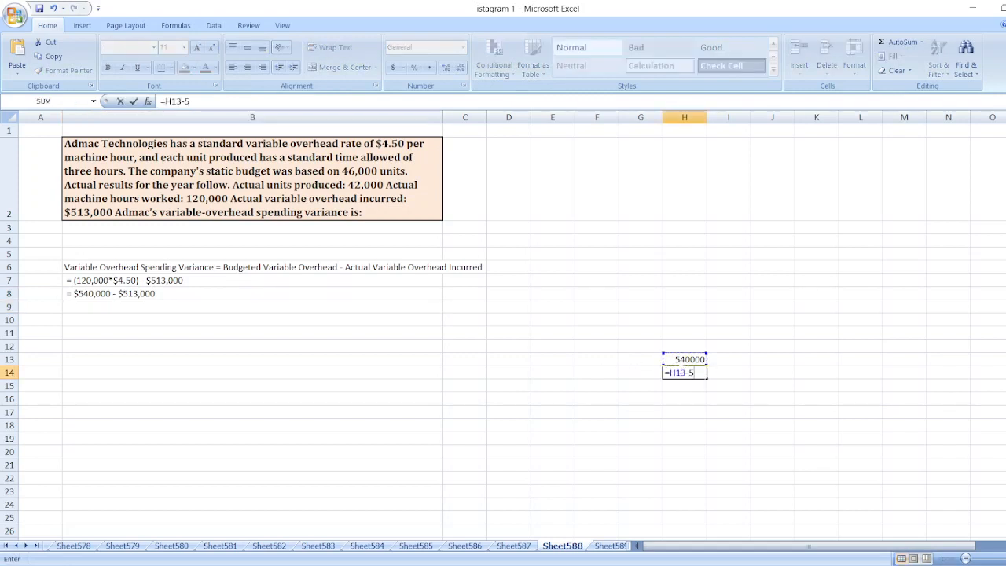
pyautogui.press('Return')
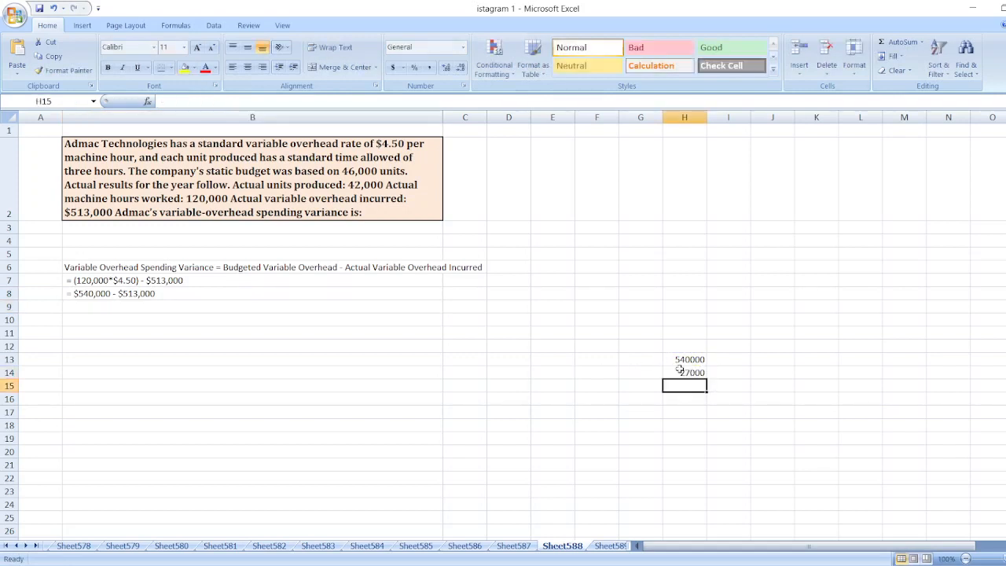
pyautogui.click(252, 306)
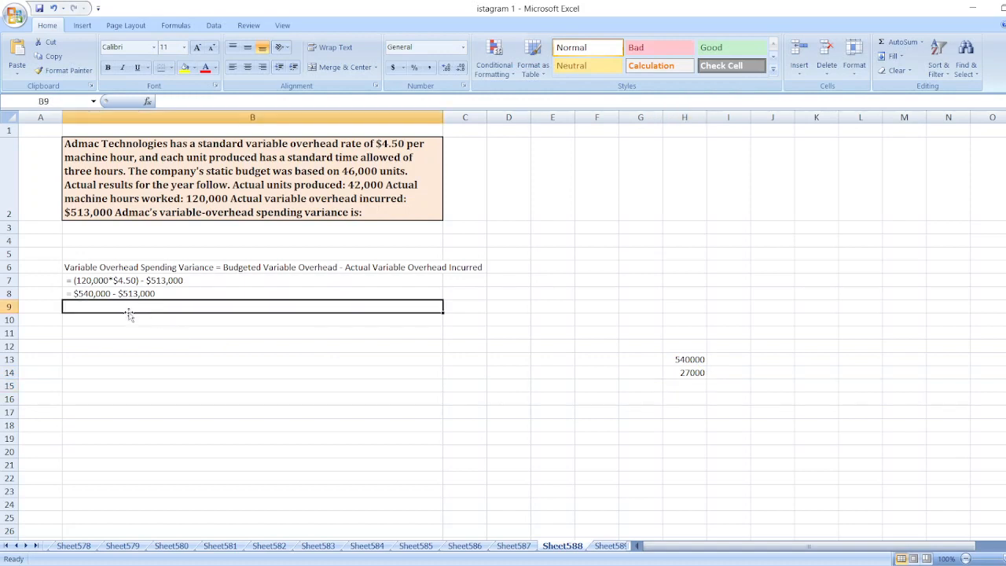
# Step: In B9, type the bold result 'Variable Overhead Spending Variance = $27,000 Favorable'
pyautogui.write('Variable Overhead Spending Variance = Budgeted Variable Overhead - Actual Variable Overhead Incurred')
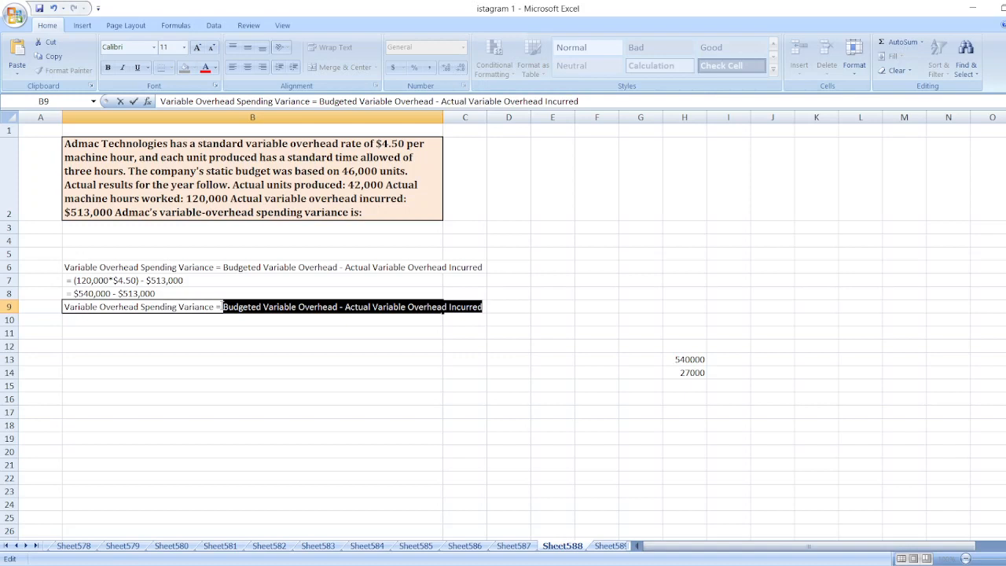
pyautogui.write('$2')
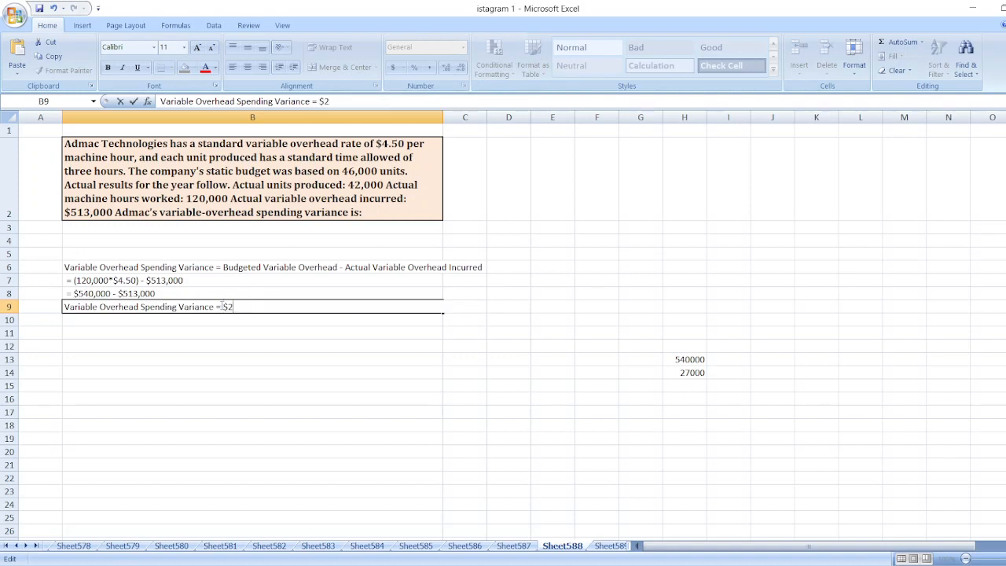
pyautogui.write('7,000 Fa')
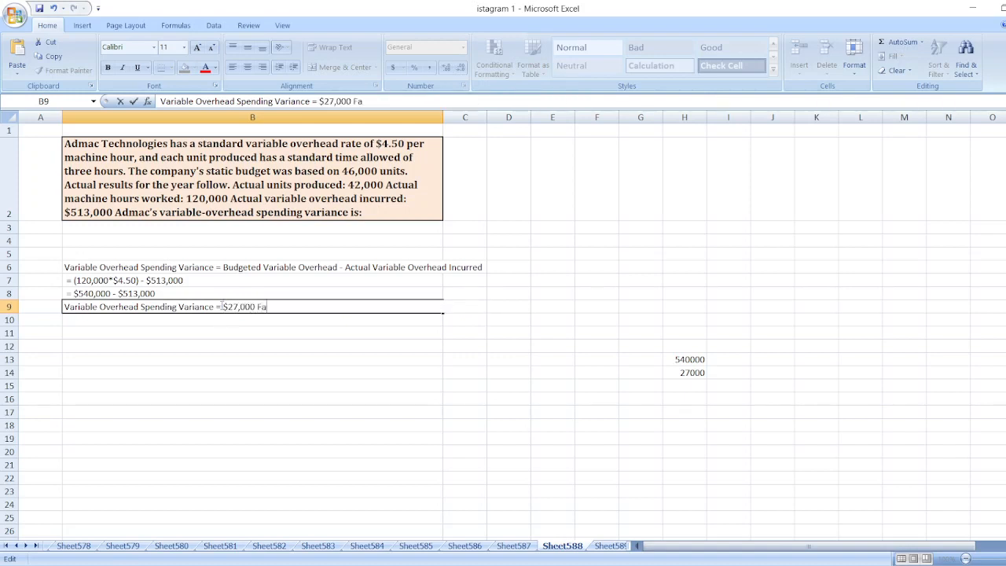
pyautogui.write('vorable')
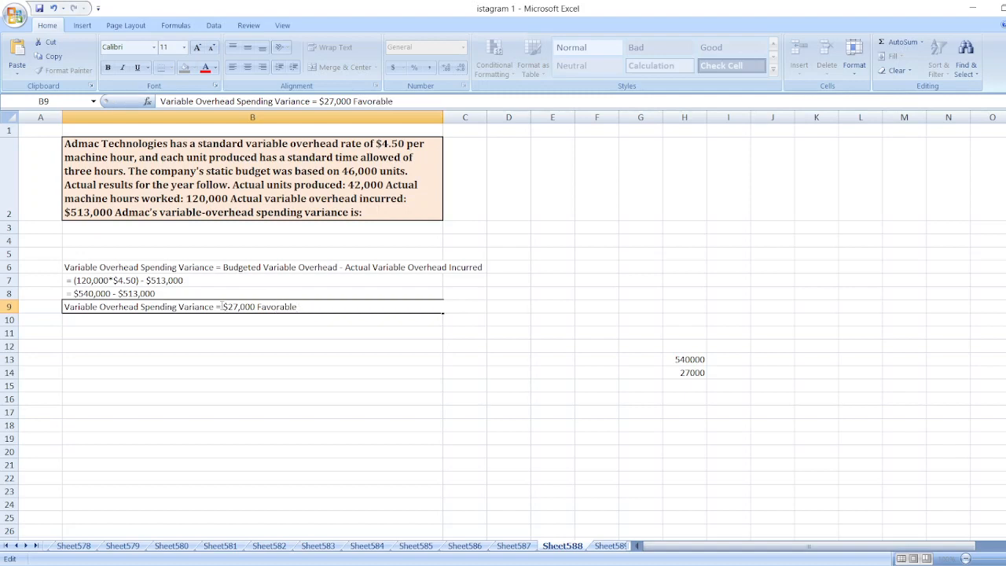
pyautogui.click(252, 293)
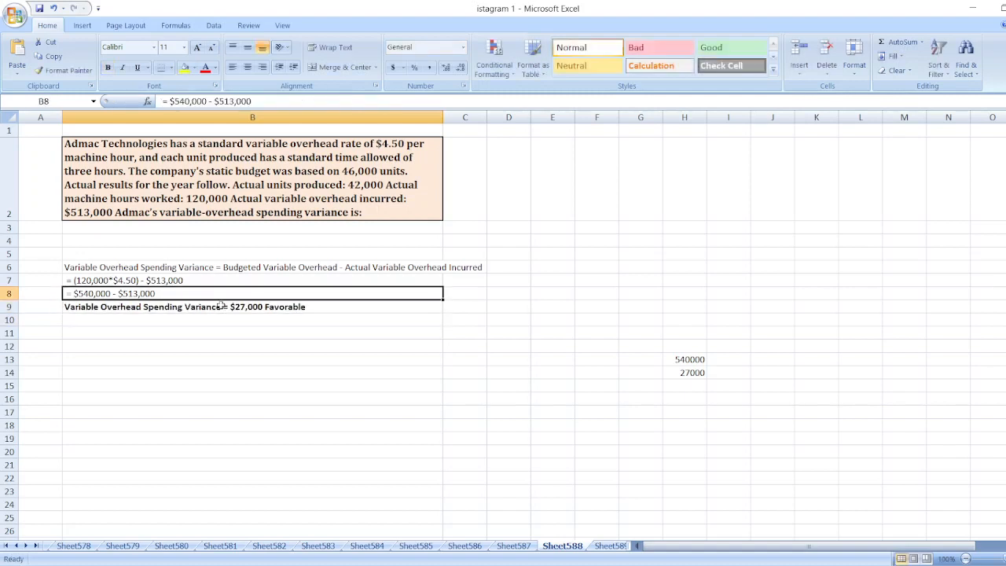
# Step: Bold the variance formula line in B6
pyautogui.click(251, 266)
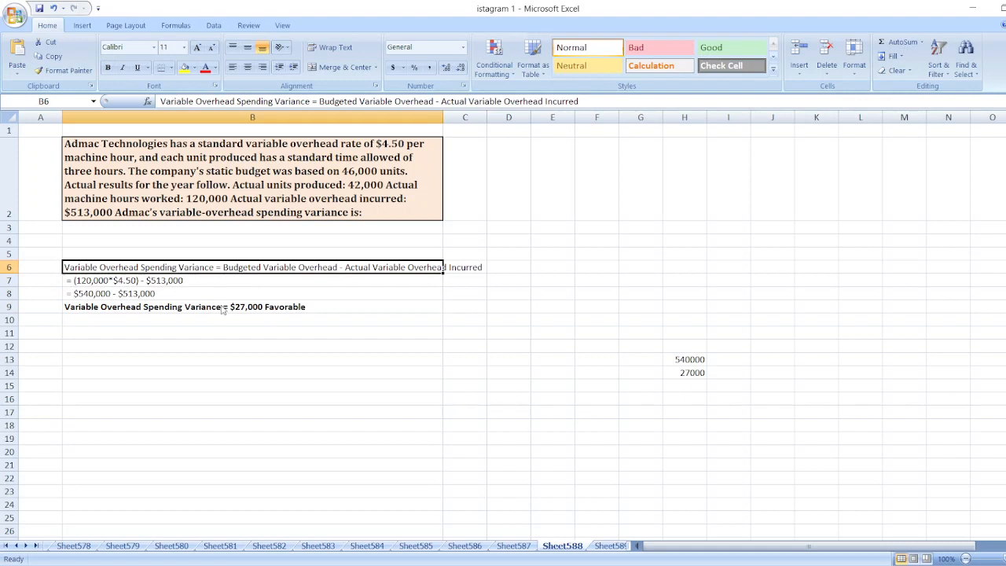
pyautogui.moveTo(259, 304)
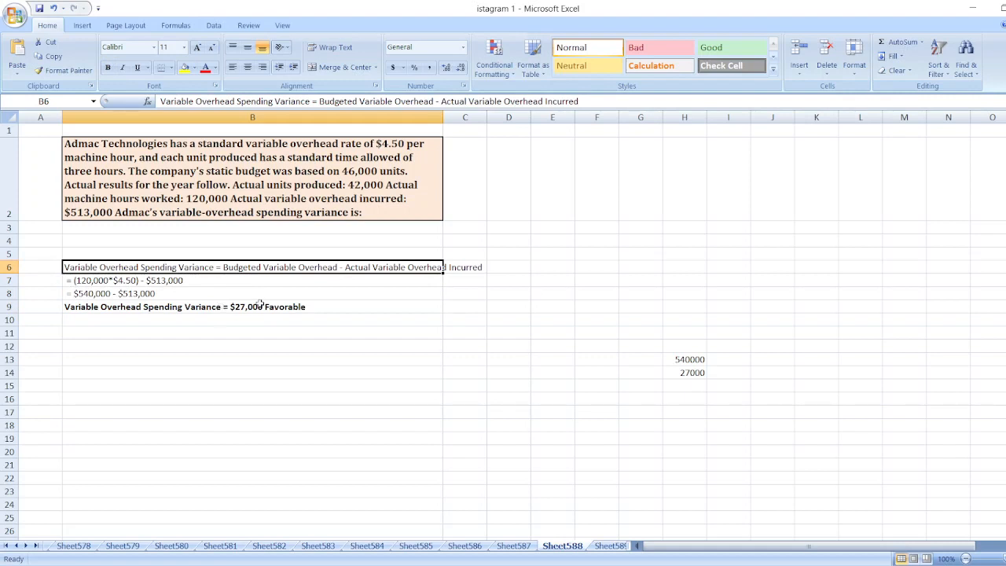
pyautogui.moveTo(355, 310)
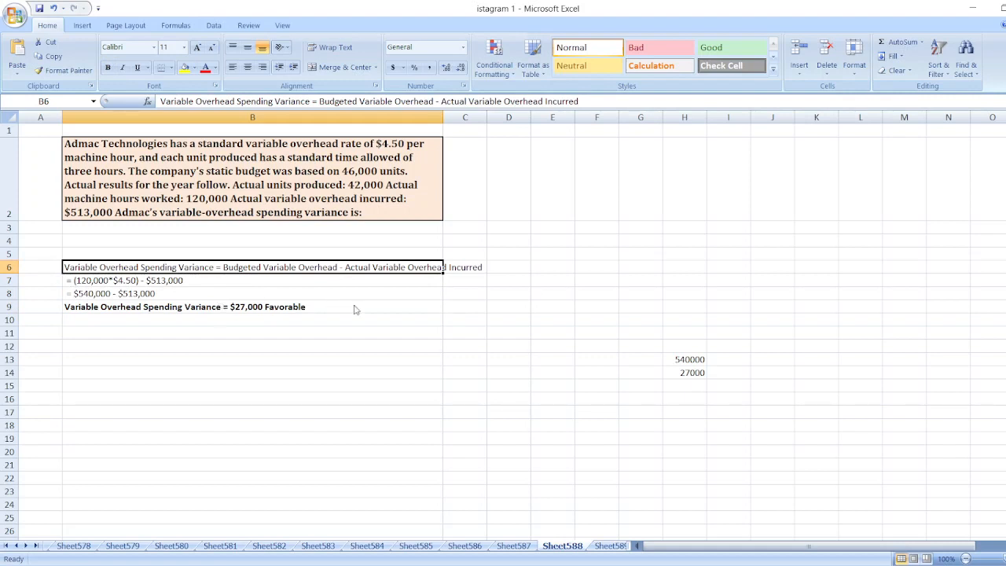
pyautogui.click(508, 359)
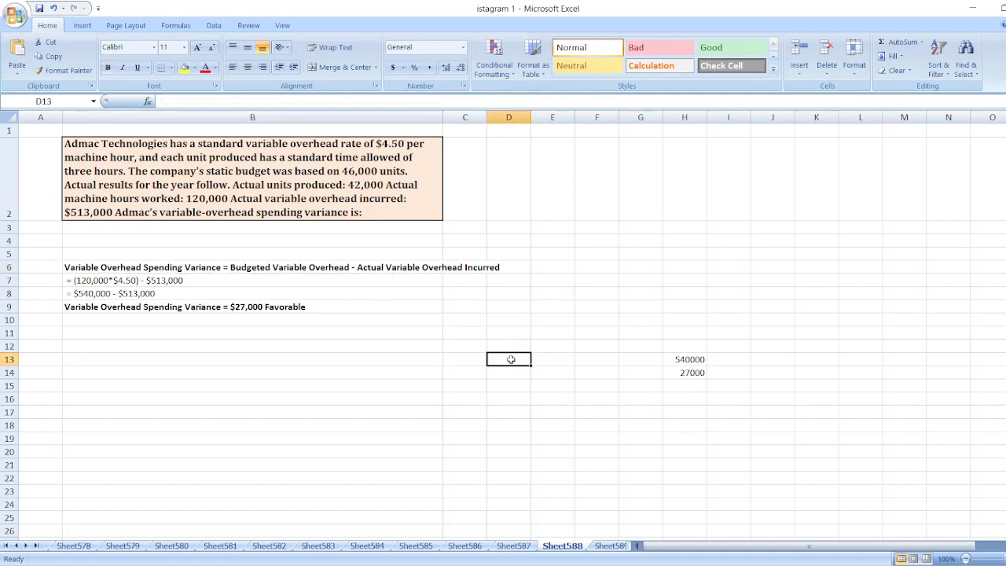
pyautogui.moveTo(375, 352)
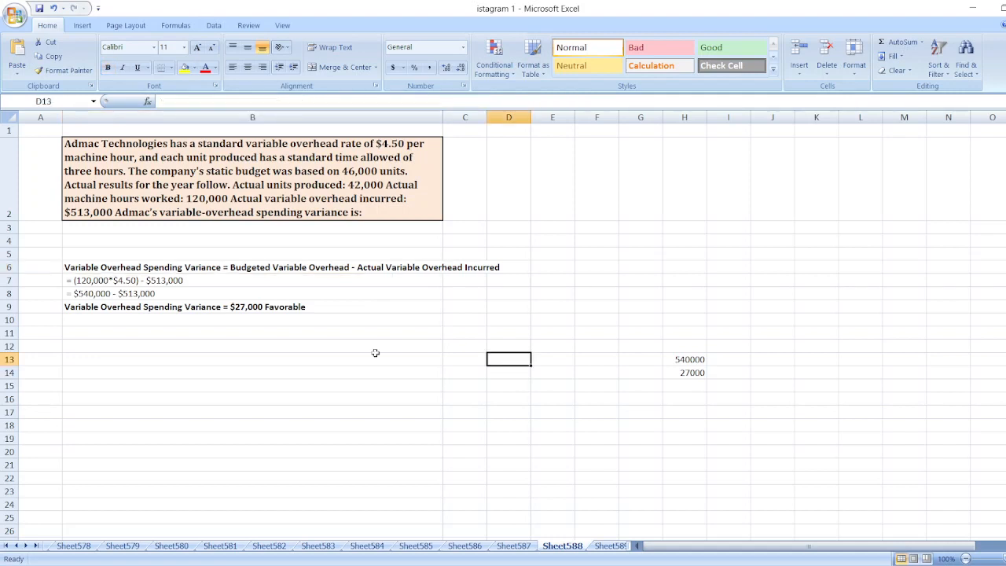
pyautogui.moveTo(591, 497)
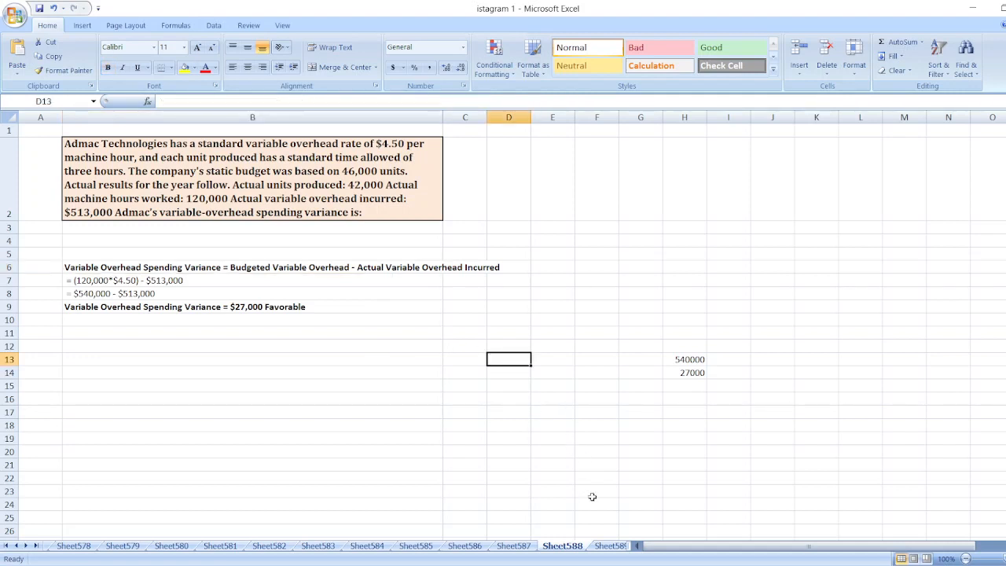